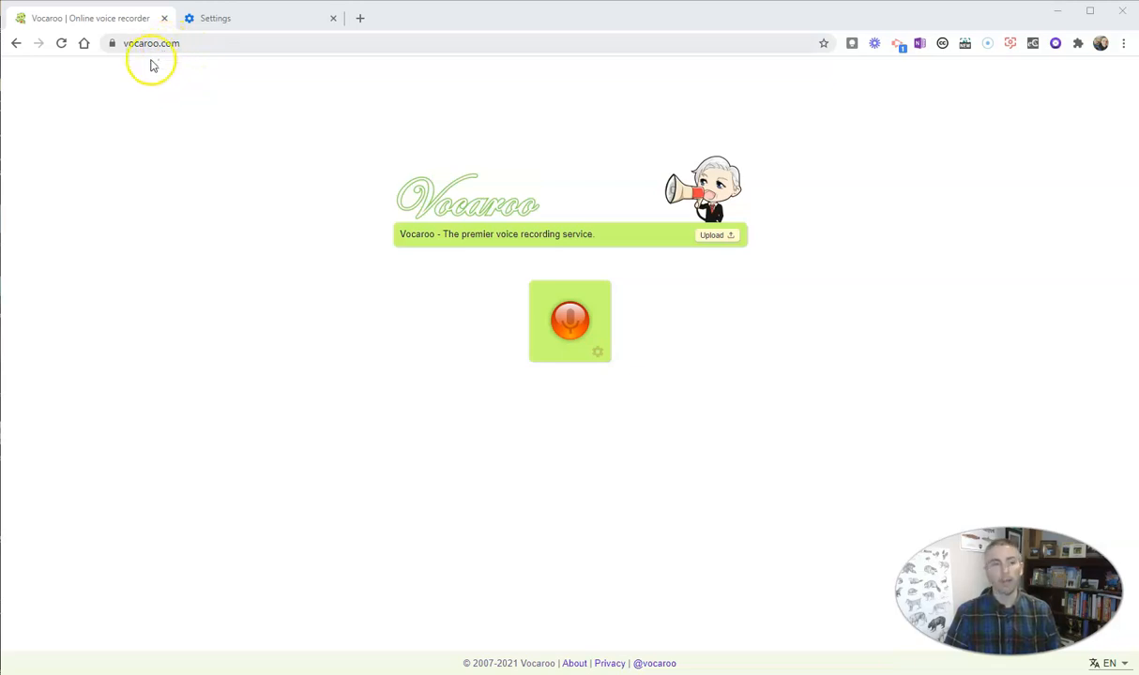
mouse_move(180, 233)
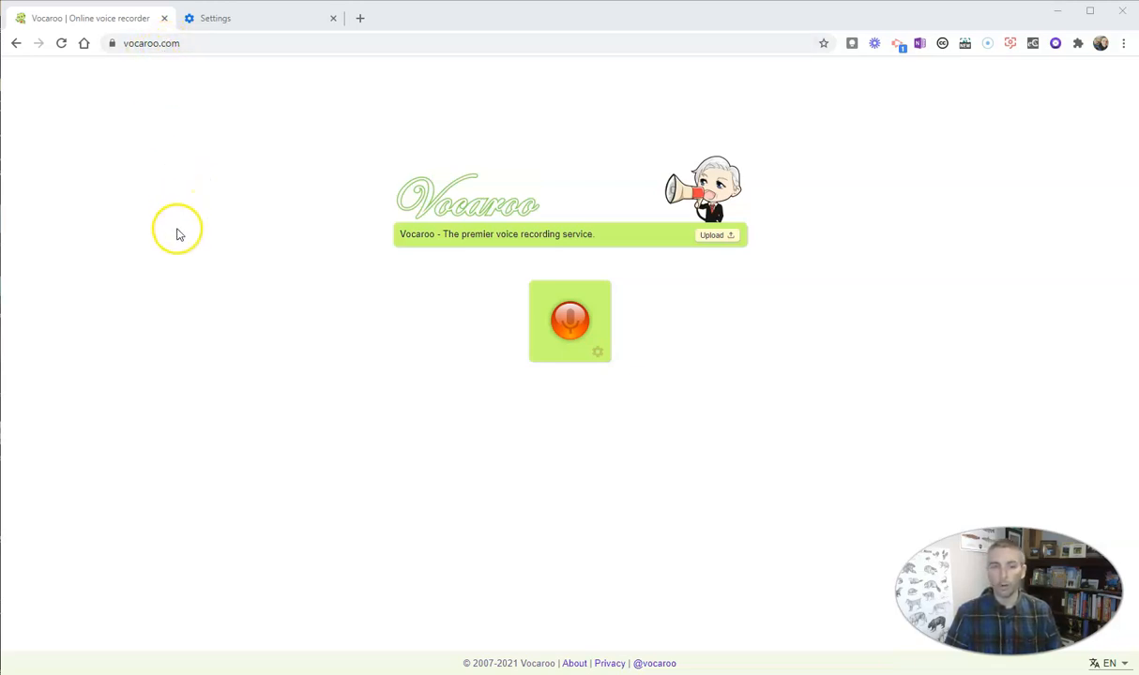
mouse_move(430, 323)
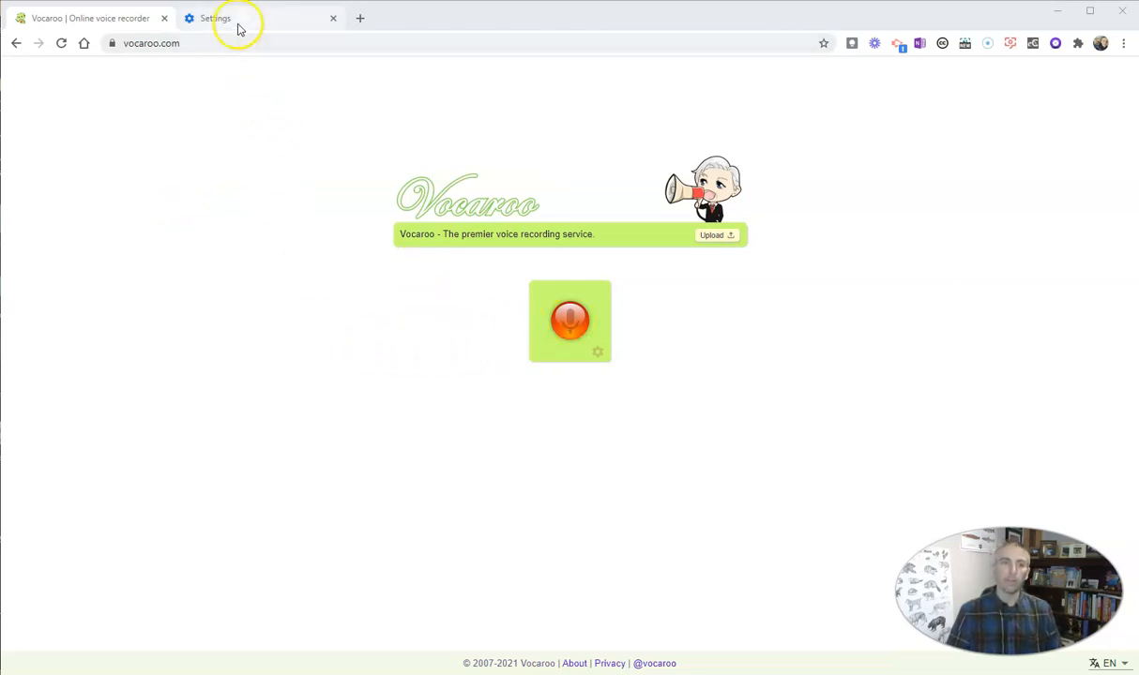
Switch to the Chrome Settings page and expand the three-dot browser menu
click(214, 19)
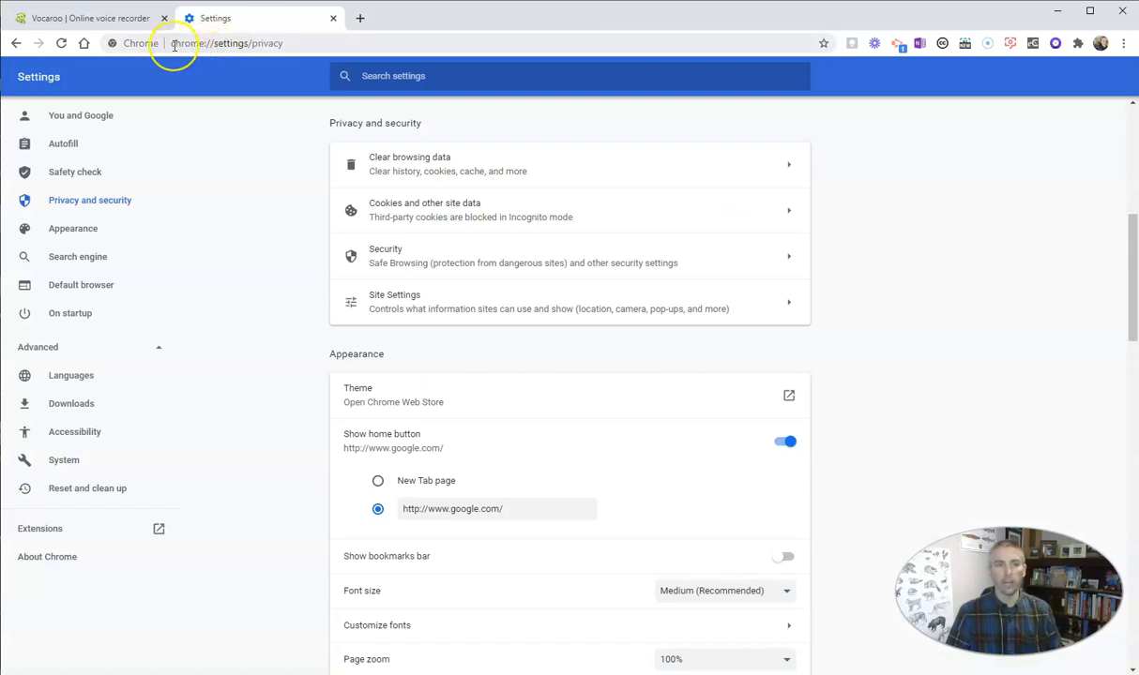
mouse_move(213, 43)
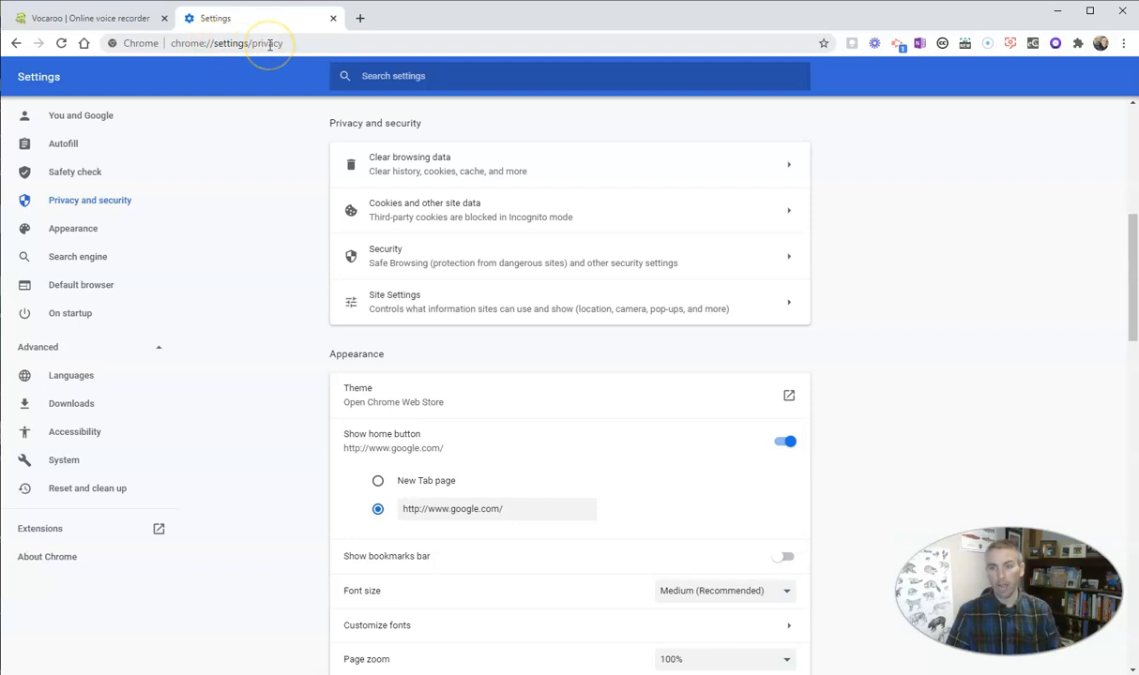
mouse_move(1124, 44)
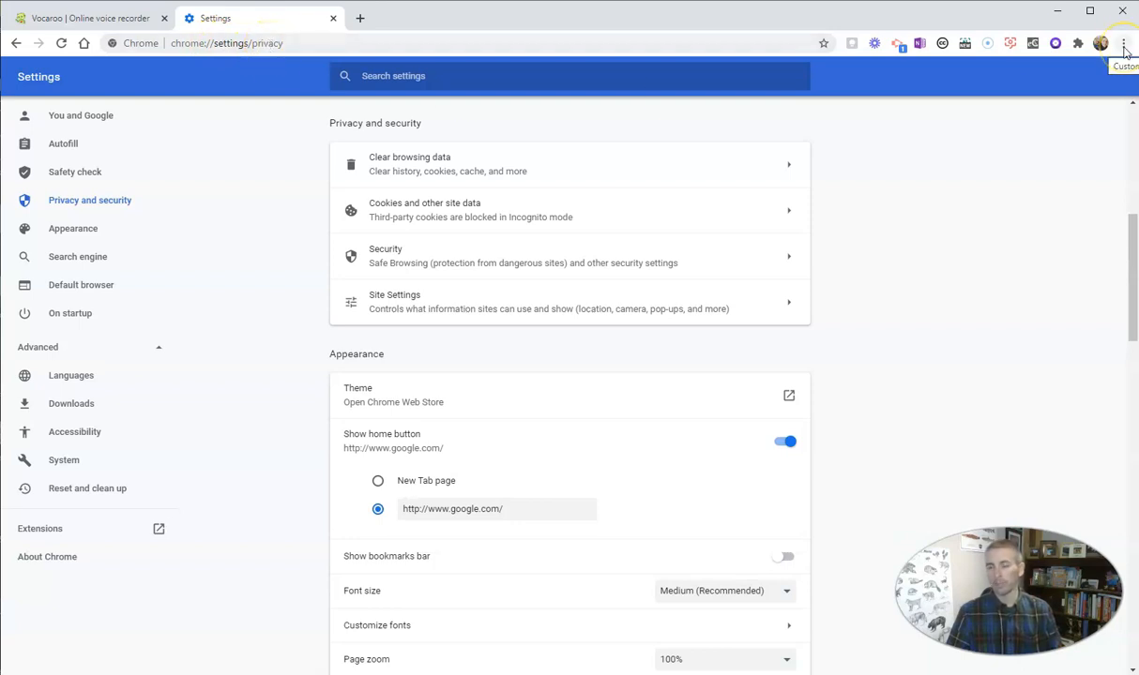
click(1126, 43)
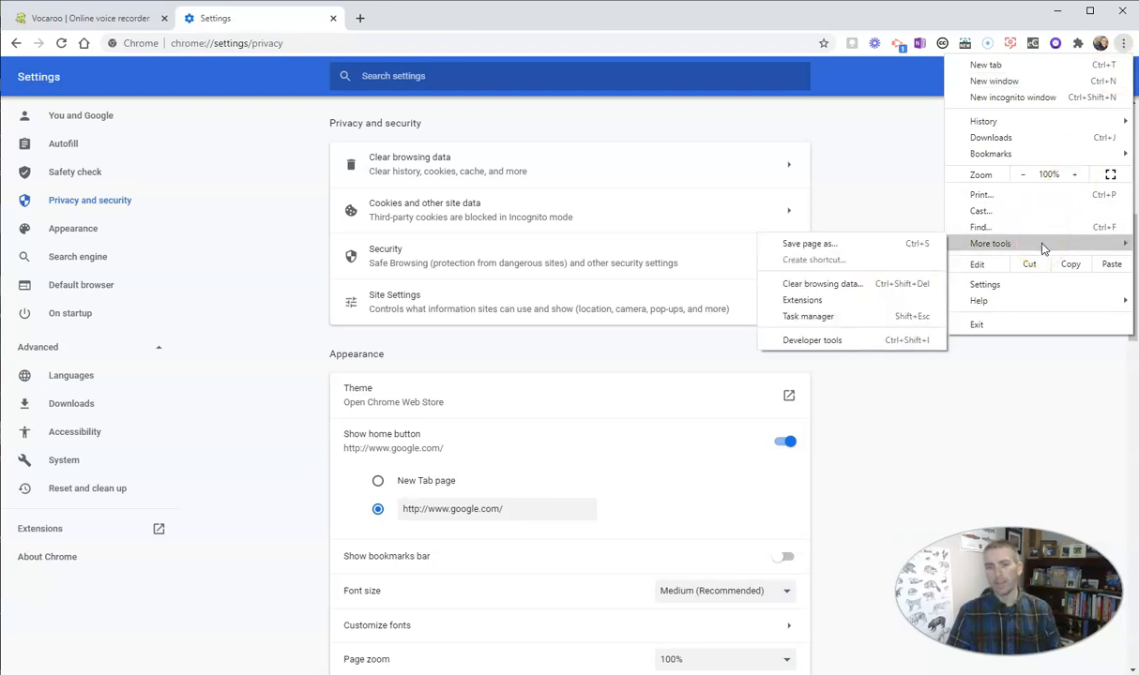
mouse_move(1028, 263)
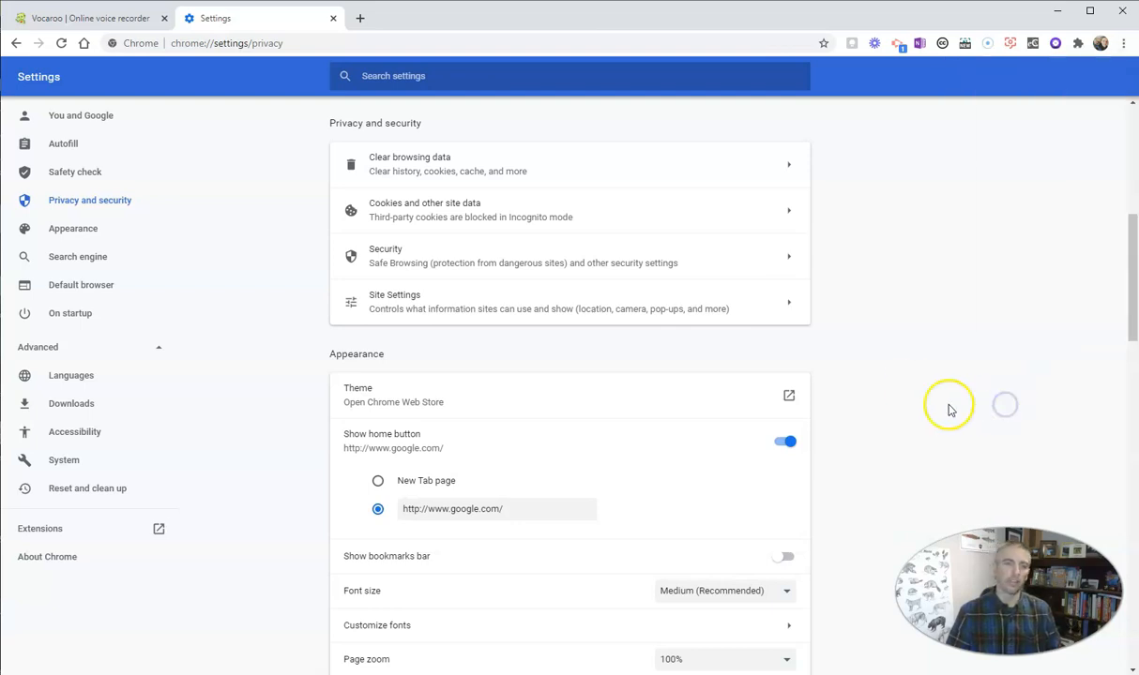
mouse_move(454, 218)
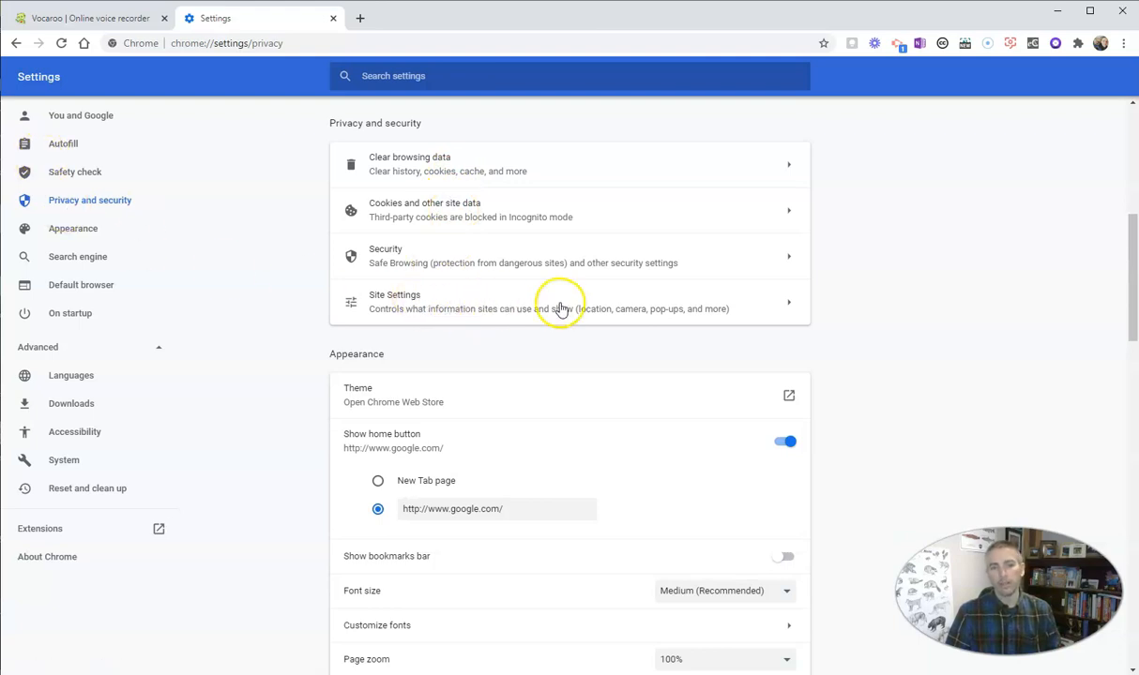
Go to Site Settings, list permissions stored across sites and search for 'voca'
click(563, 301)
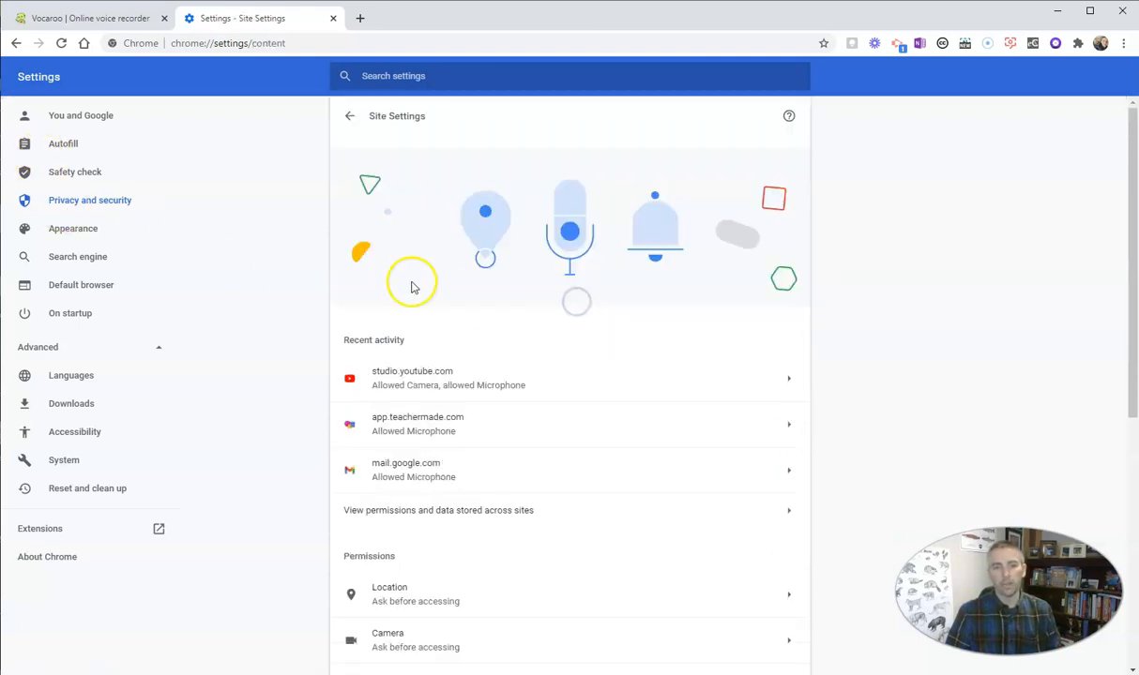
mouse_move(484, 298)
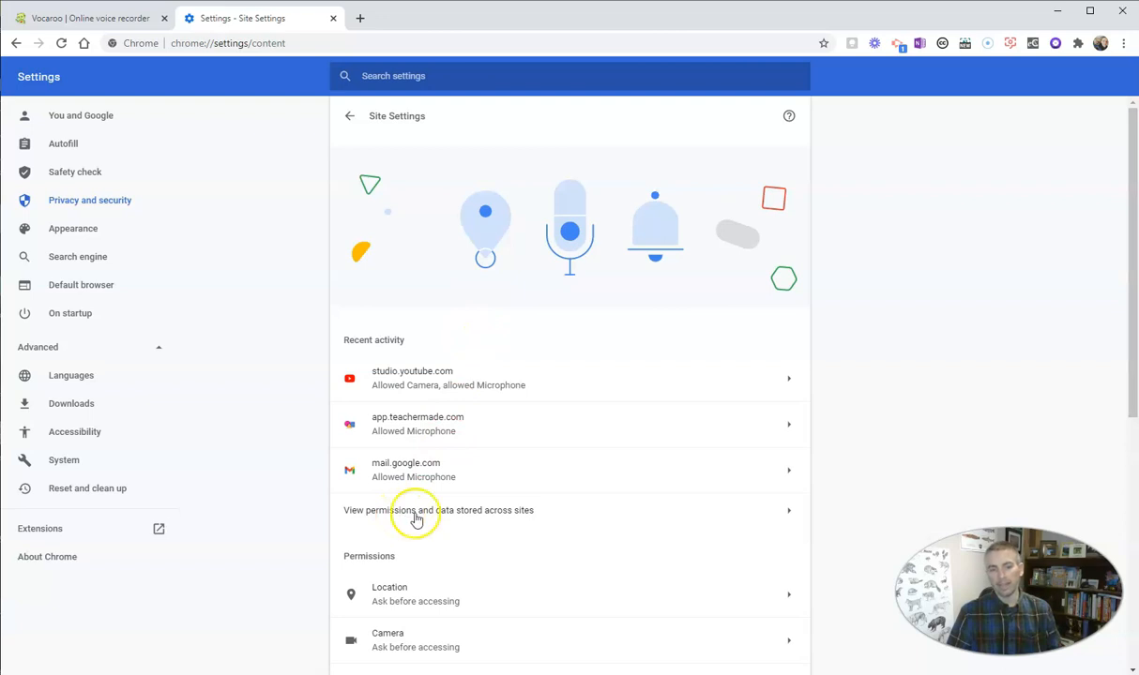
mouse_move(448, 518)
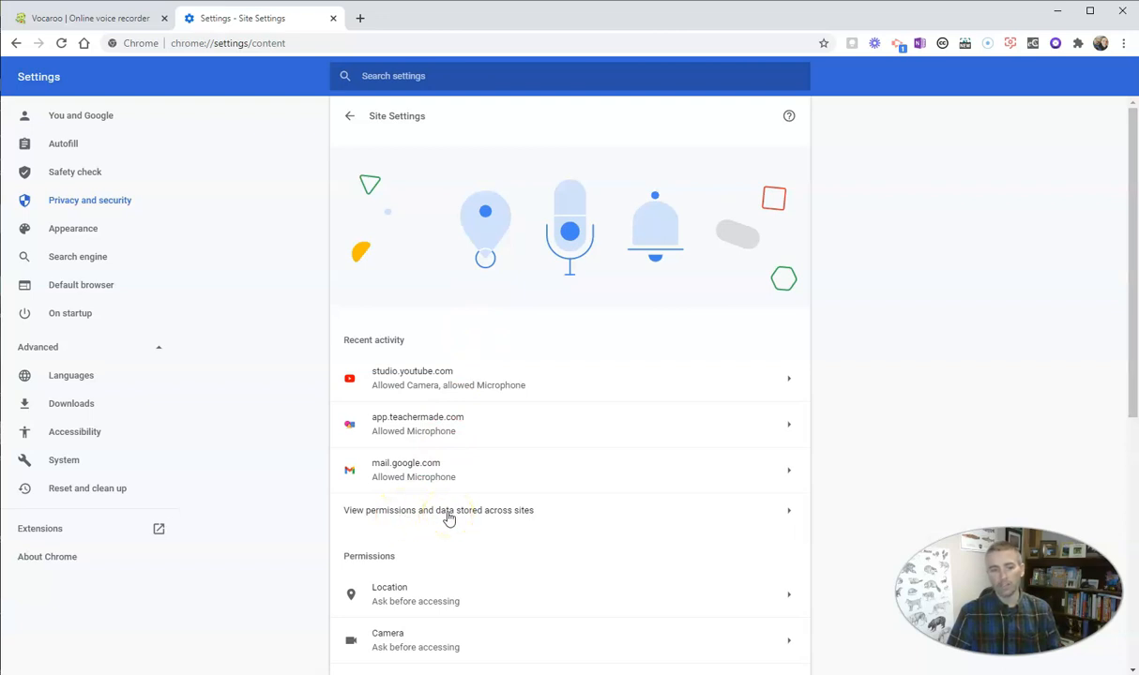
mouse_move(429, 416)
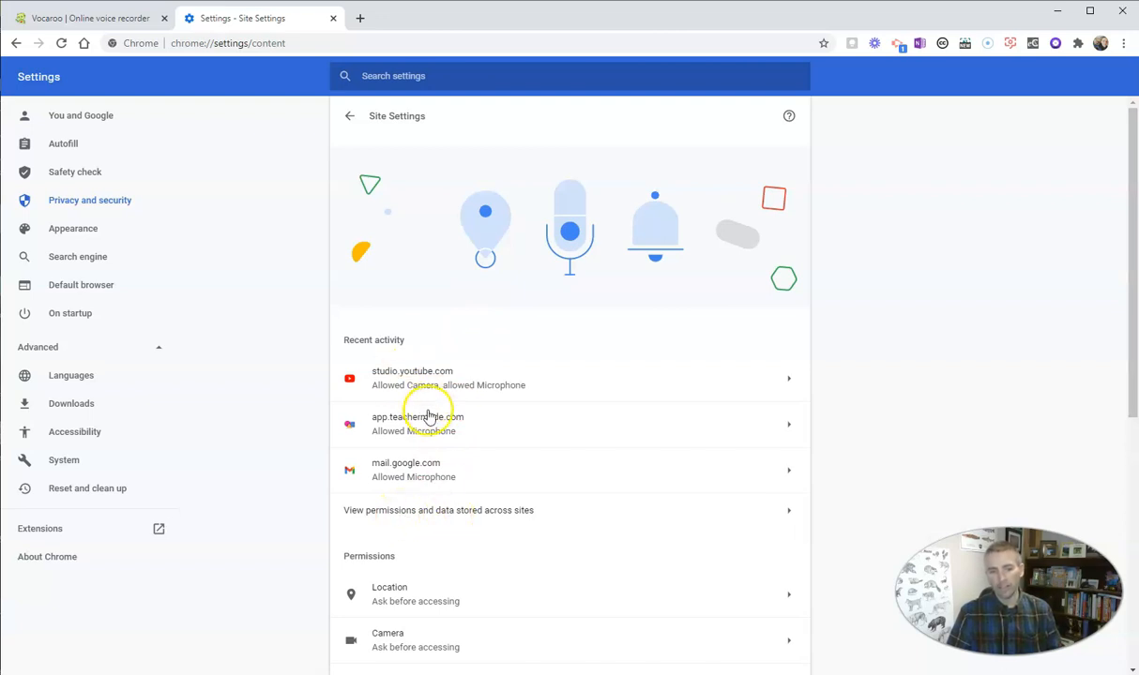
scroll(down, 3)
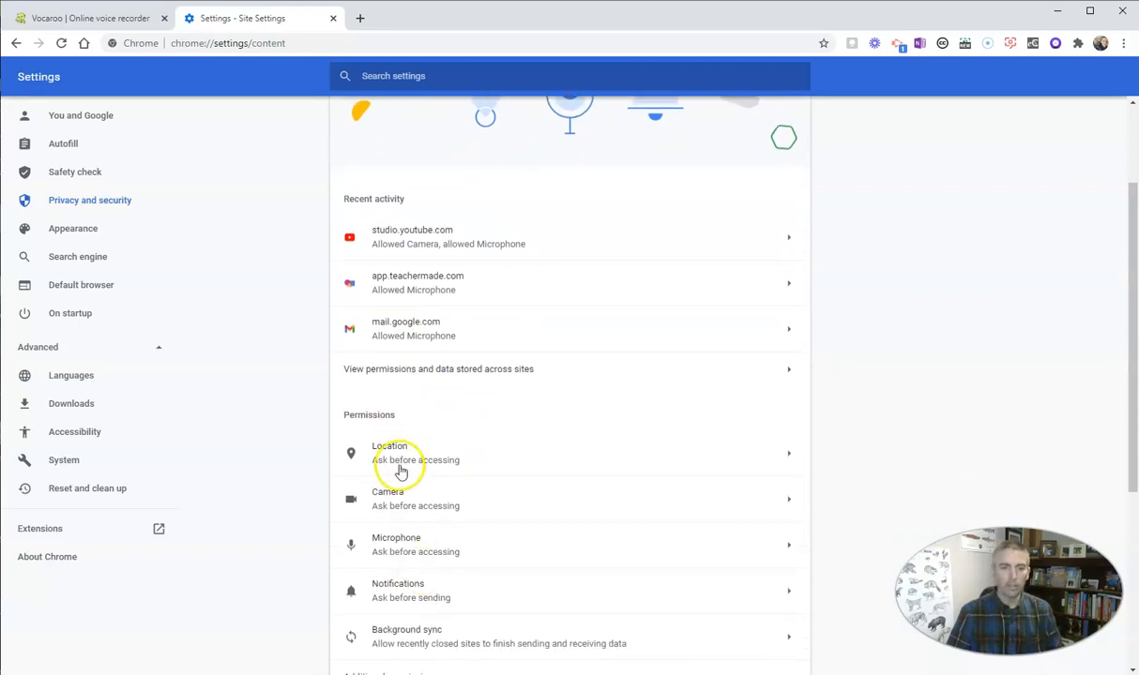
mouse_move(397, 544)
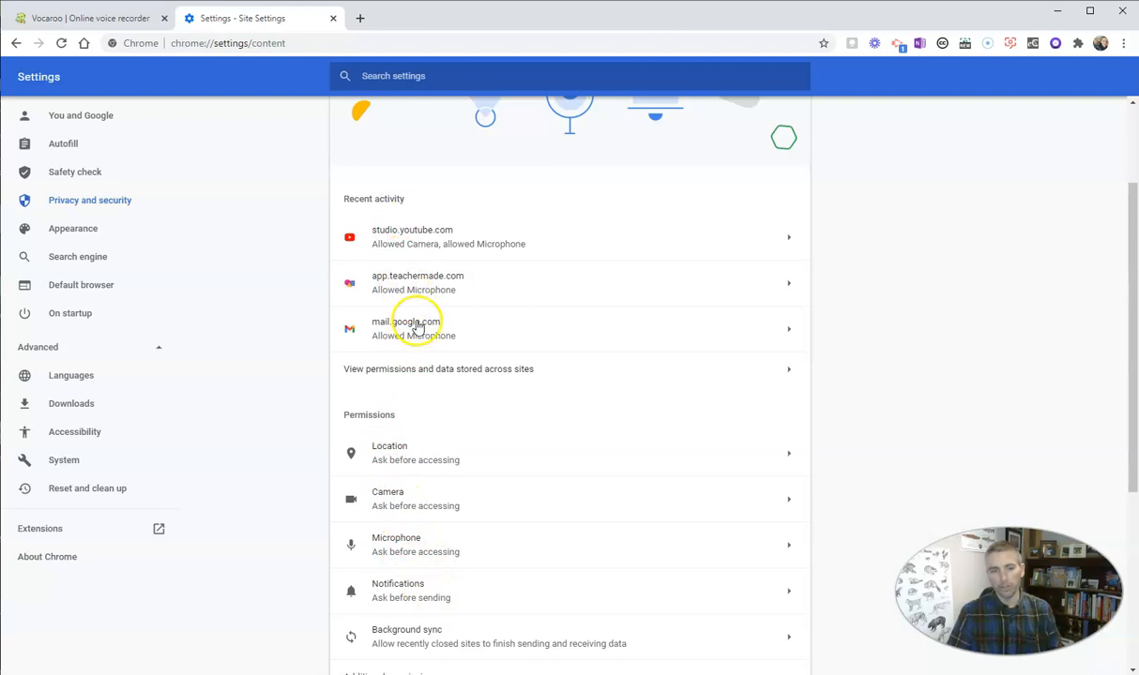
mouse_move(462, 375)
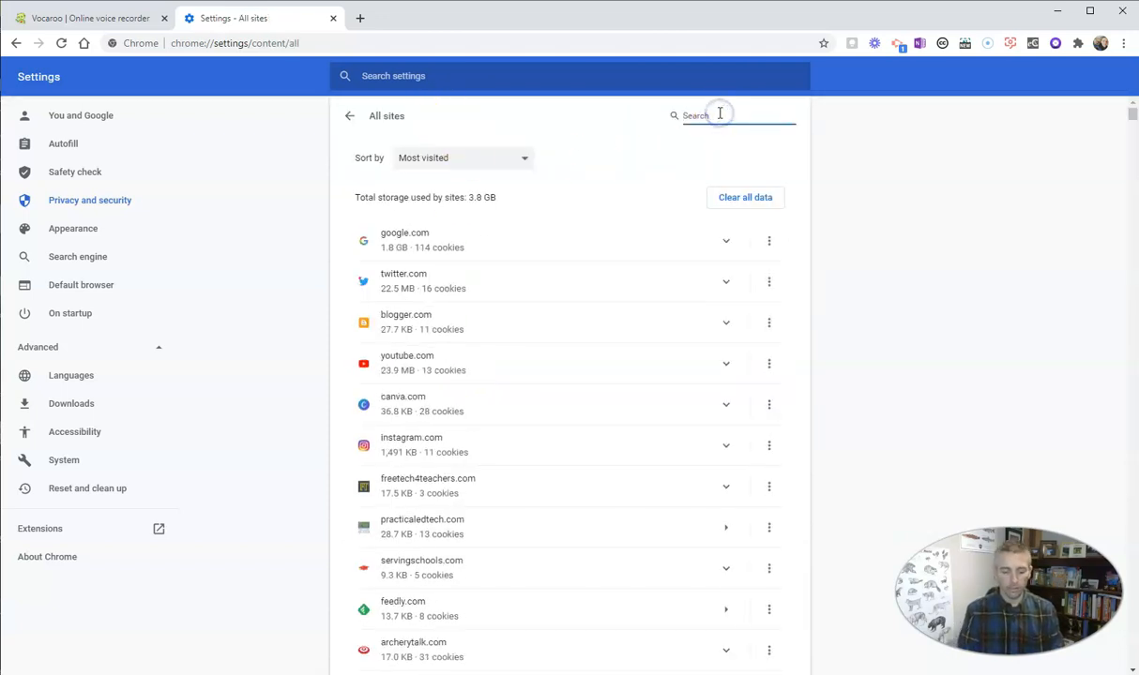
text(voca)
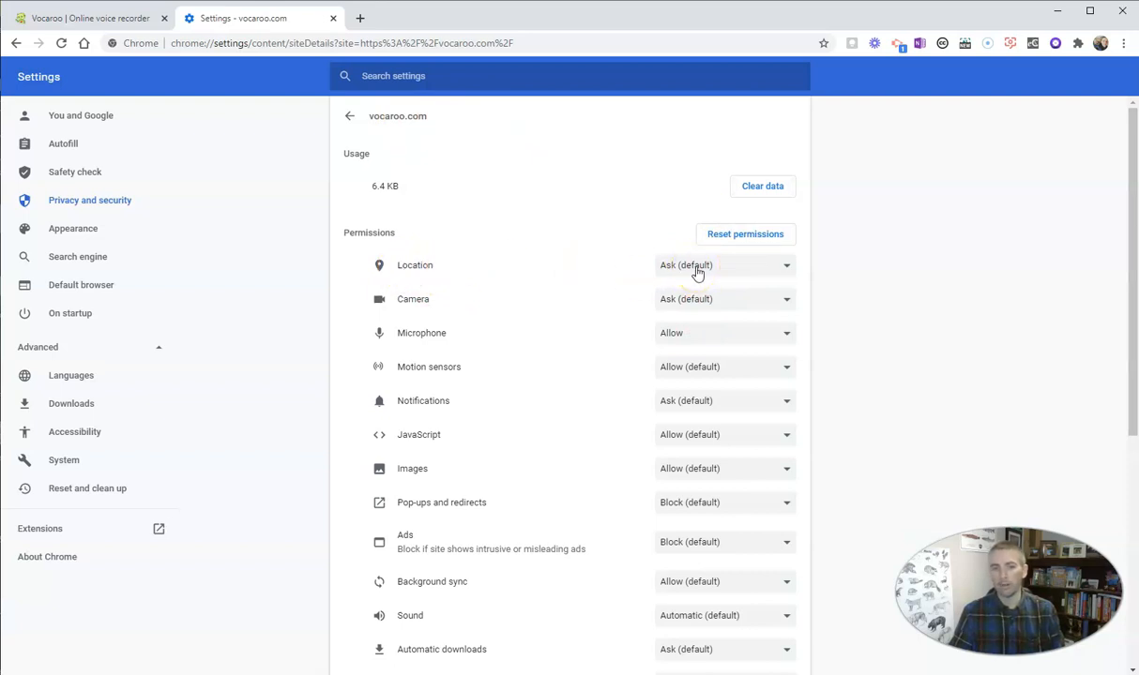
mouse_move(694, 304)
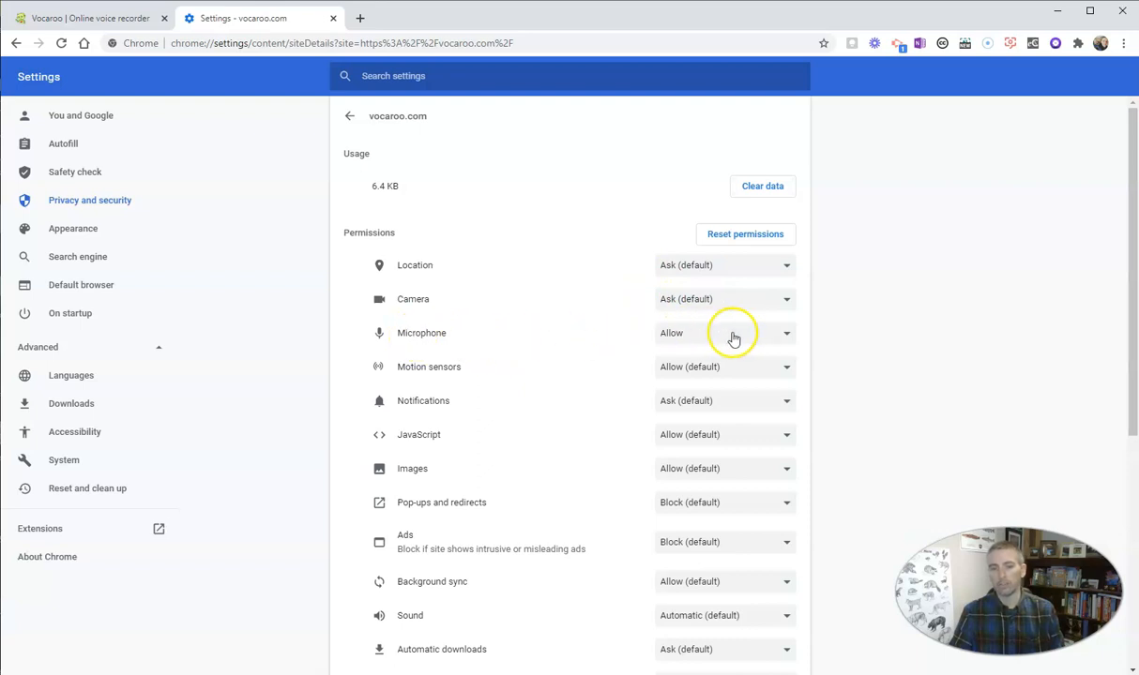
Set vocaroo.com's Microphone permission to Ask (default)
click(724, 334)
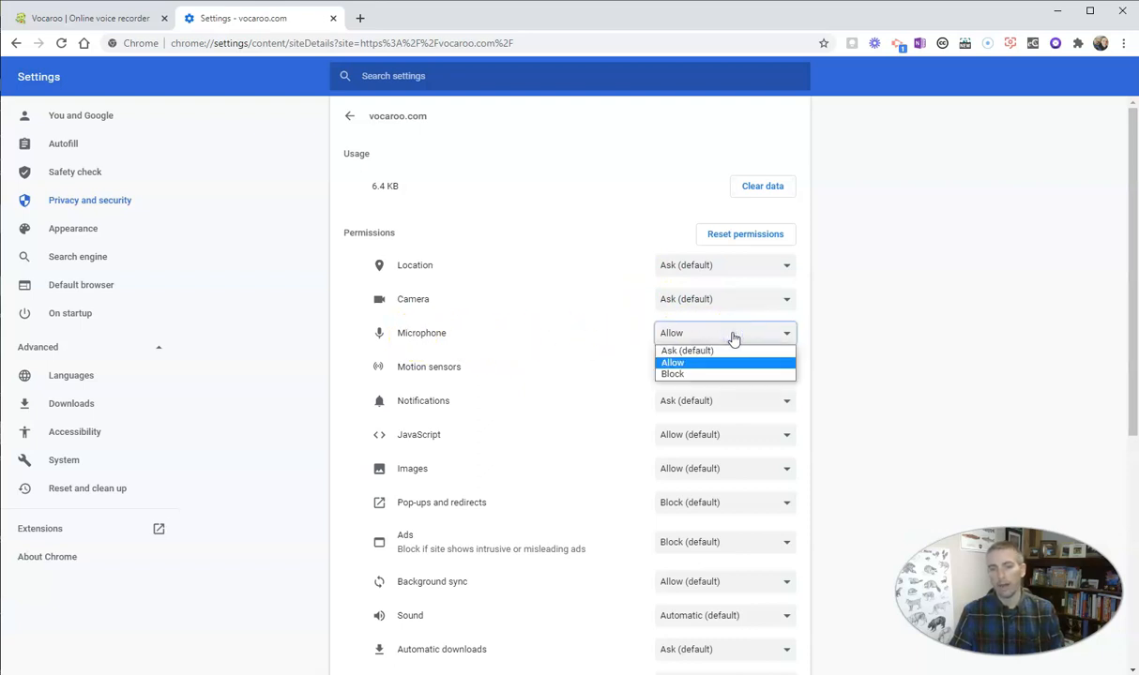
click(686, 351)
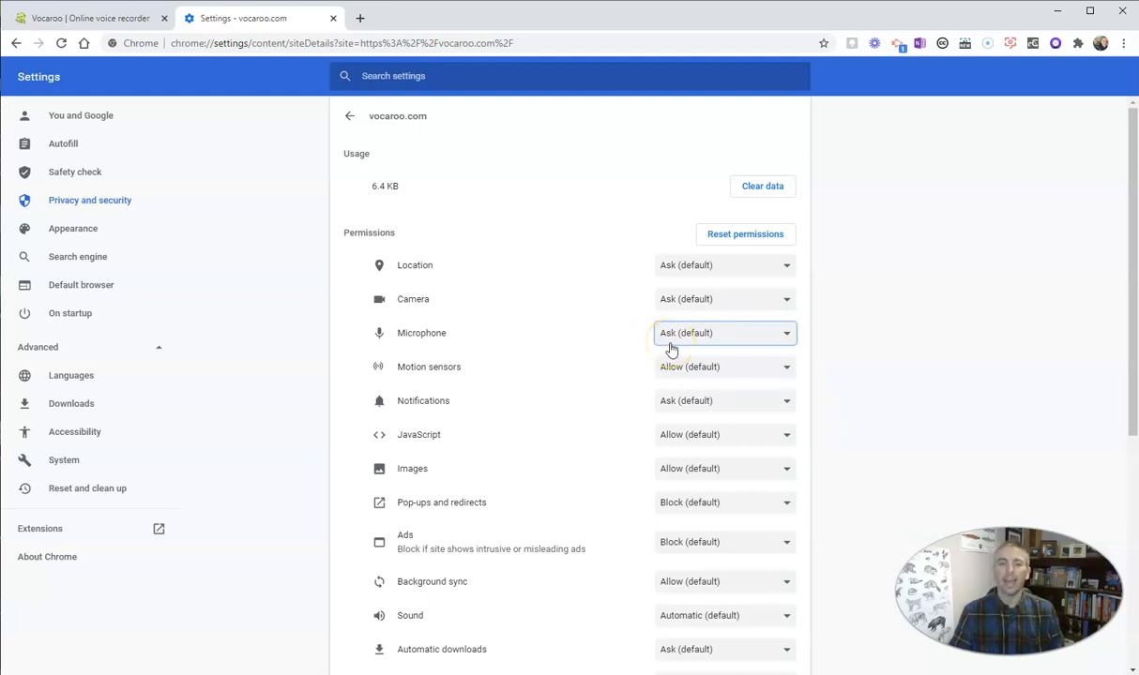
mouse_move(135, 49)
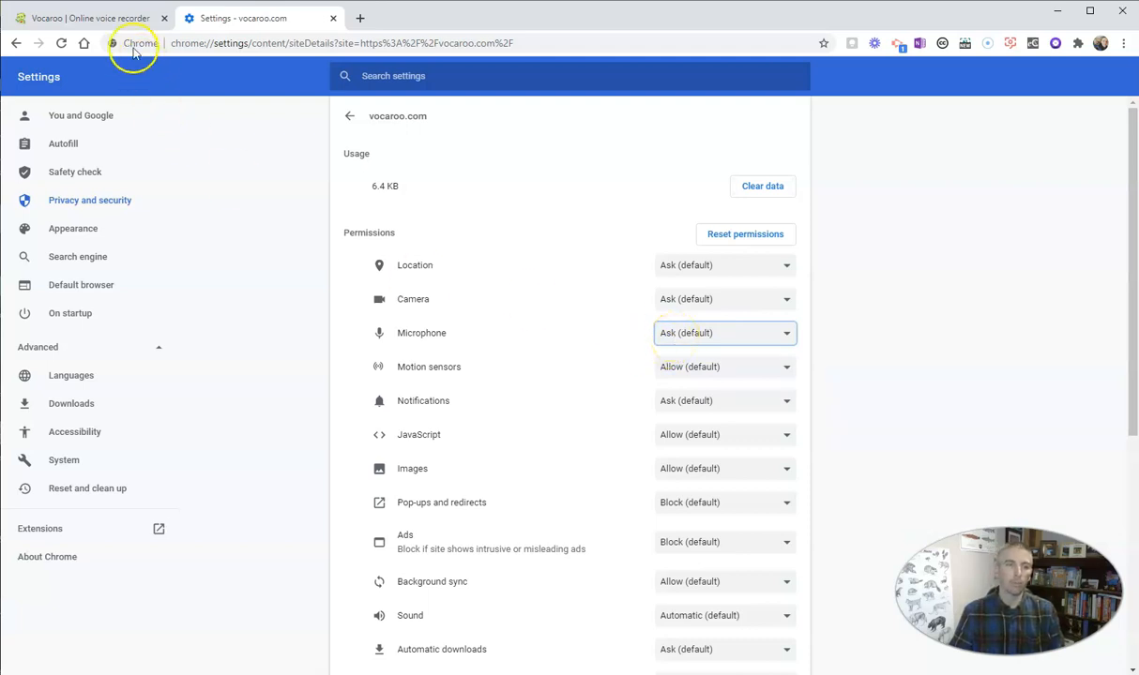
click(85, 19)
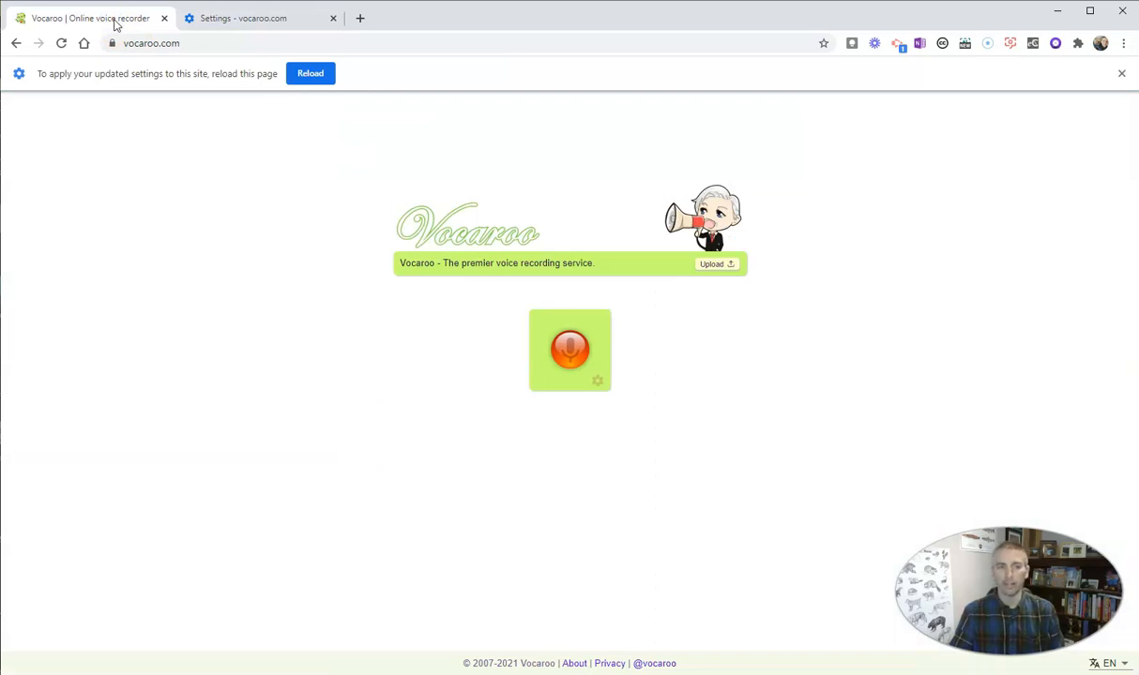
click(724, 334)
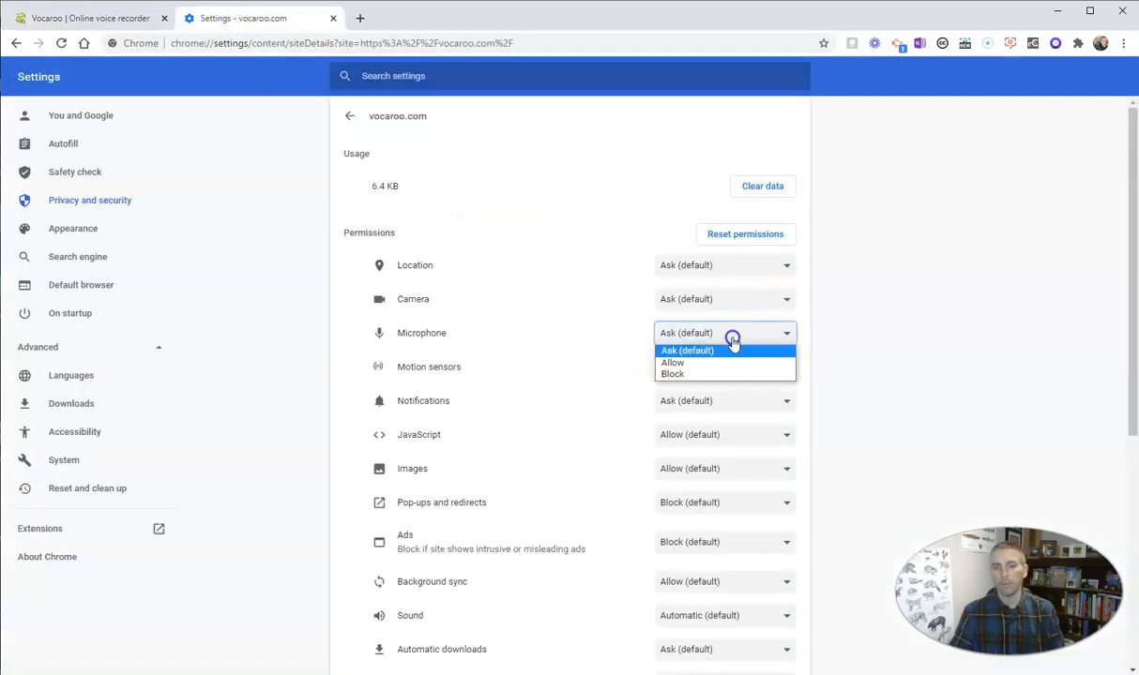
click(671, 364)
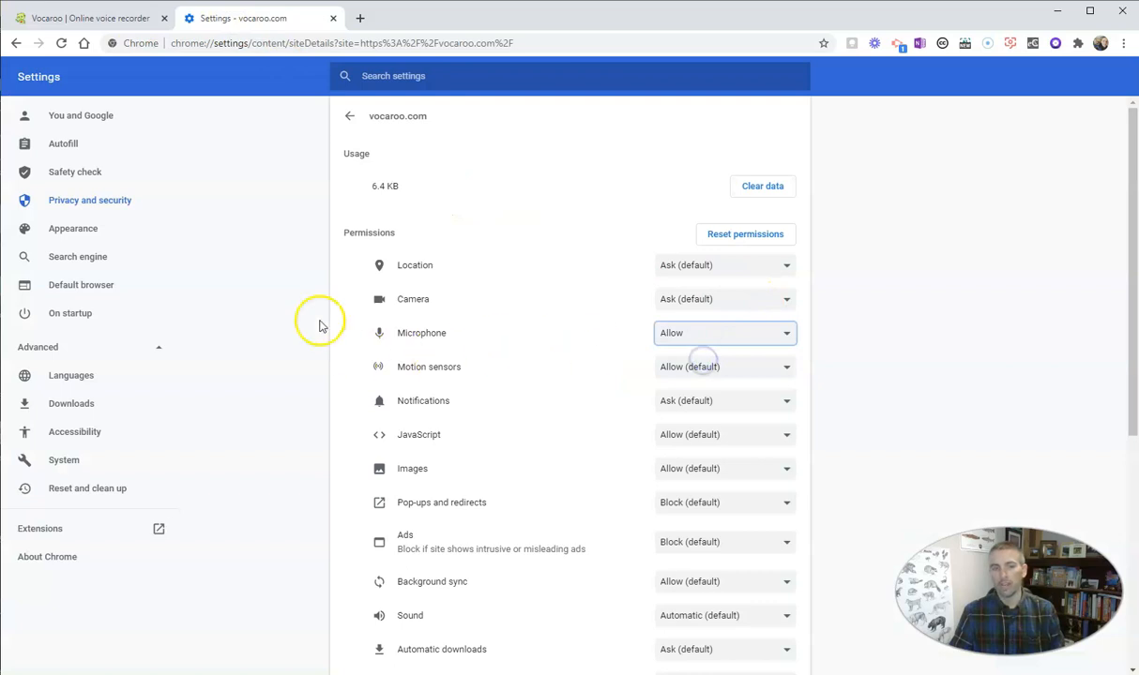
mouse_move(90, 19)
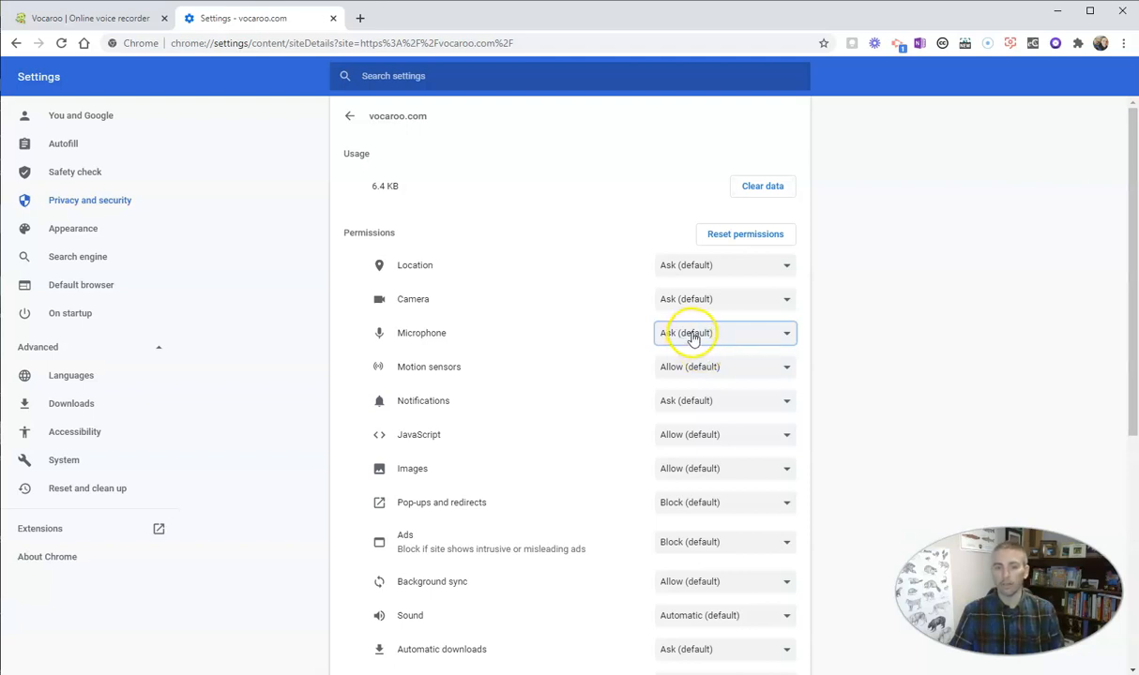
Cycle vocaroo.com's Microphone permission through Block and Ask (default), ending on Allow
click(725, 334)
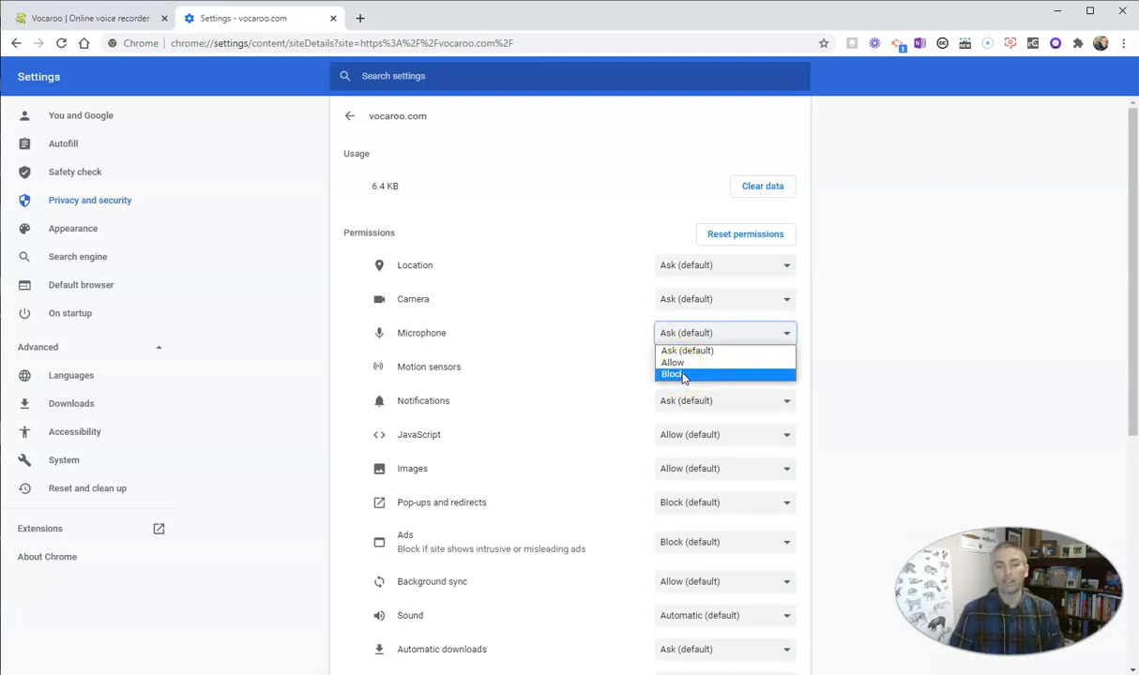
click(672, 375)
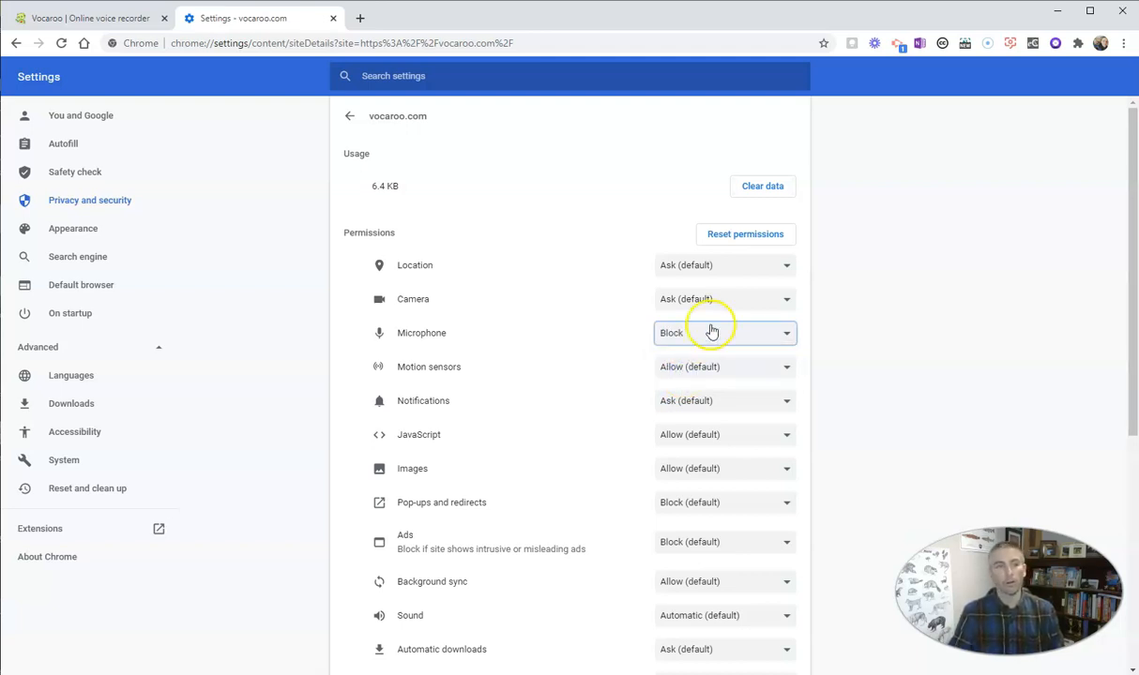
click(722, 334)
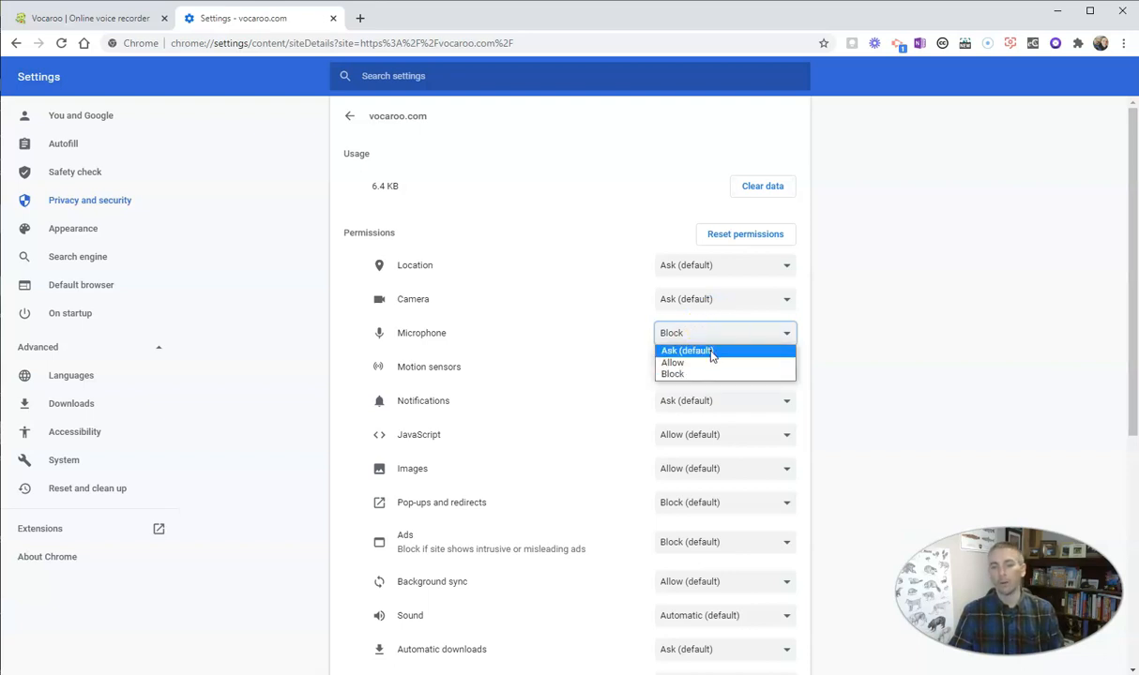
click(686, 351)
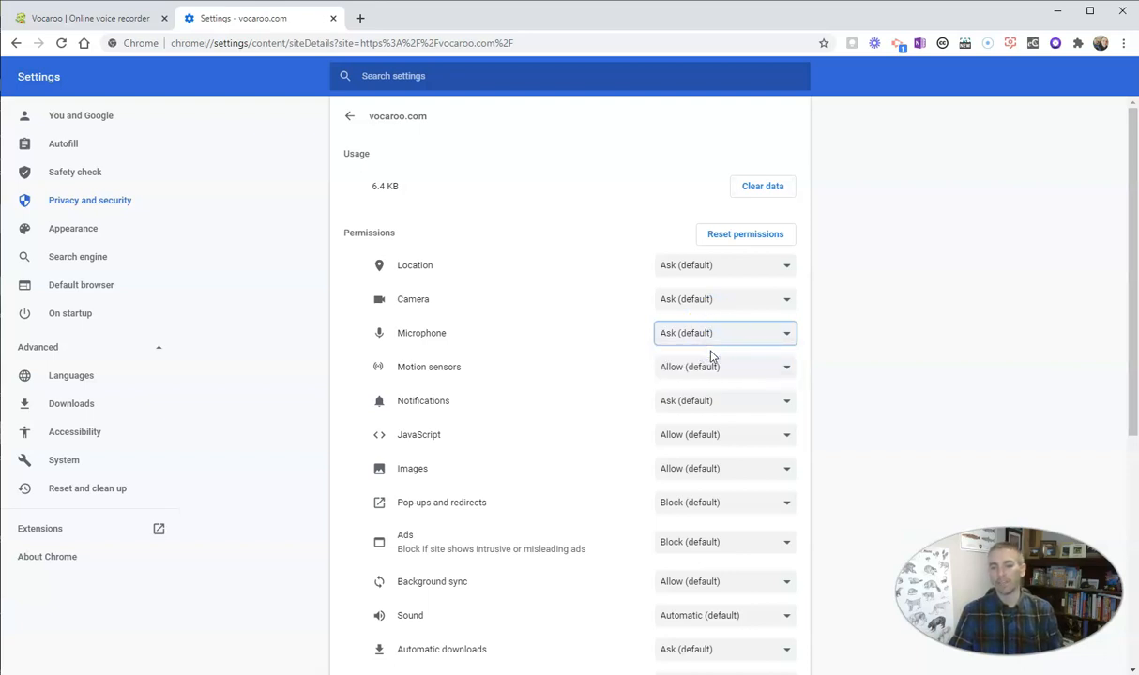
click(724, 334)
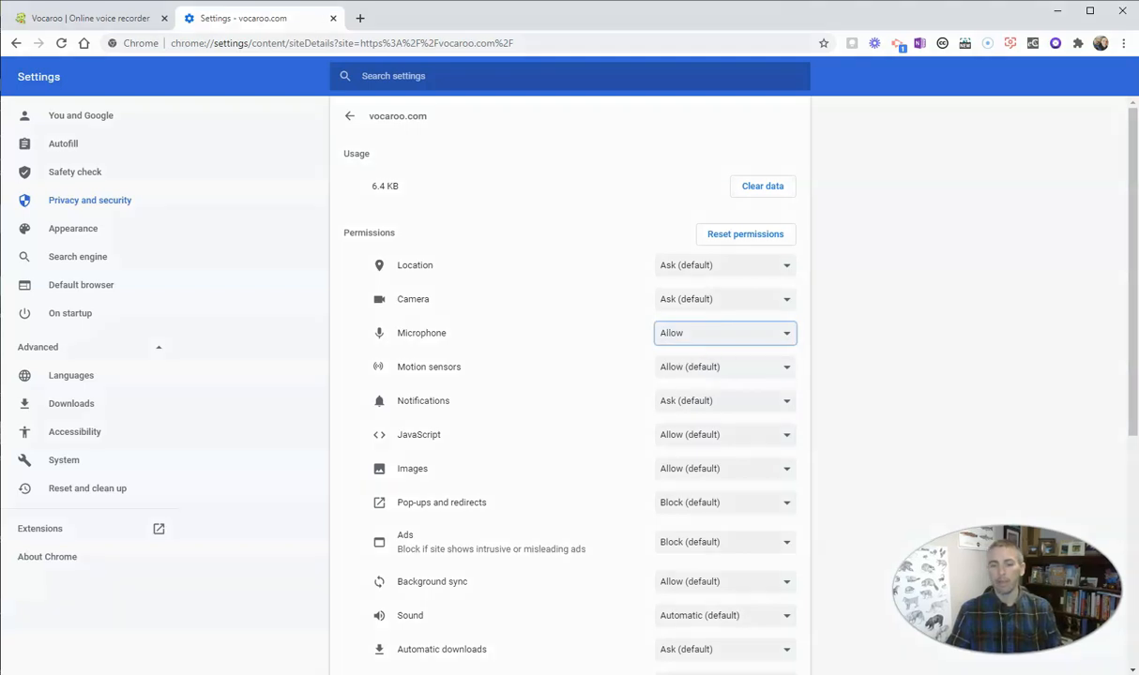